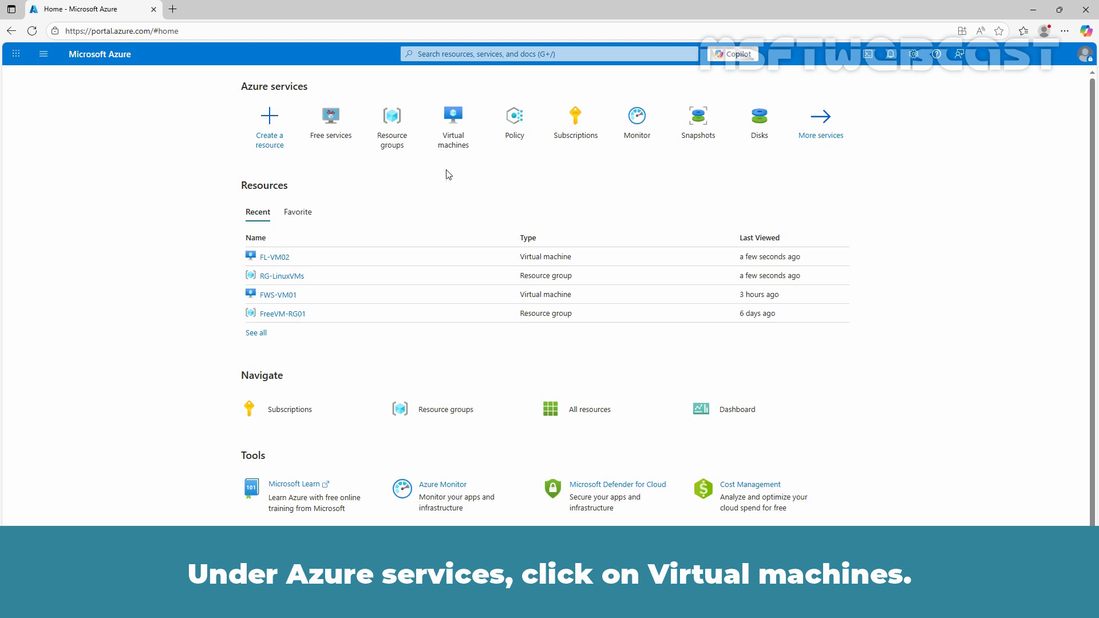
# - Open Virtual machines from the home page to list the running Linux and stopped Windows VMs
pyautogui.click(453, 112)
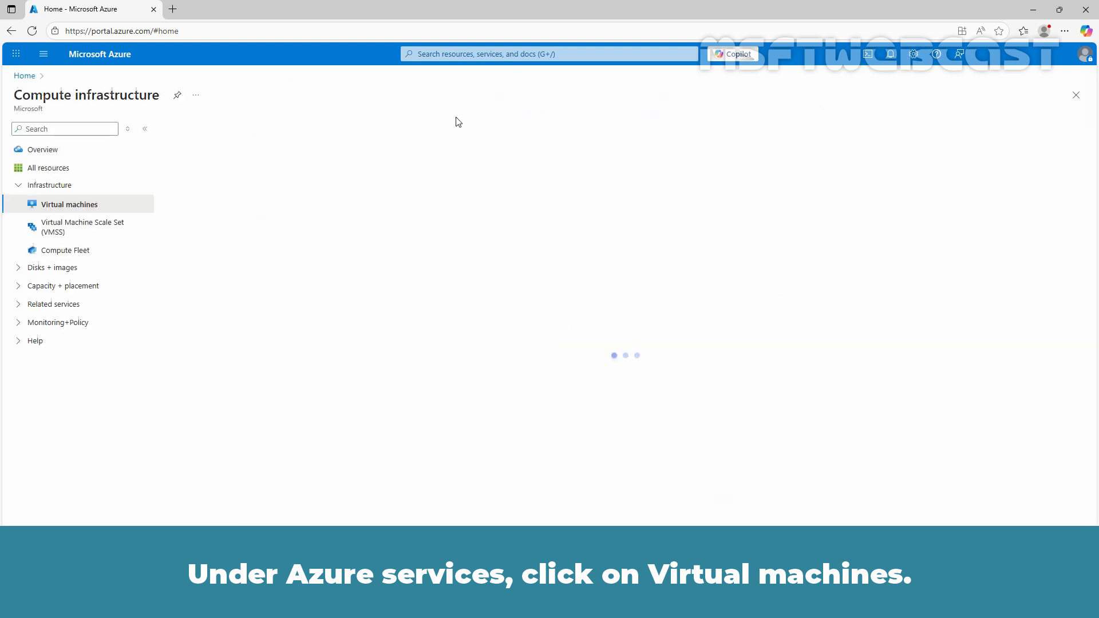
pyautogui.click(69, 203)
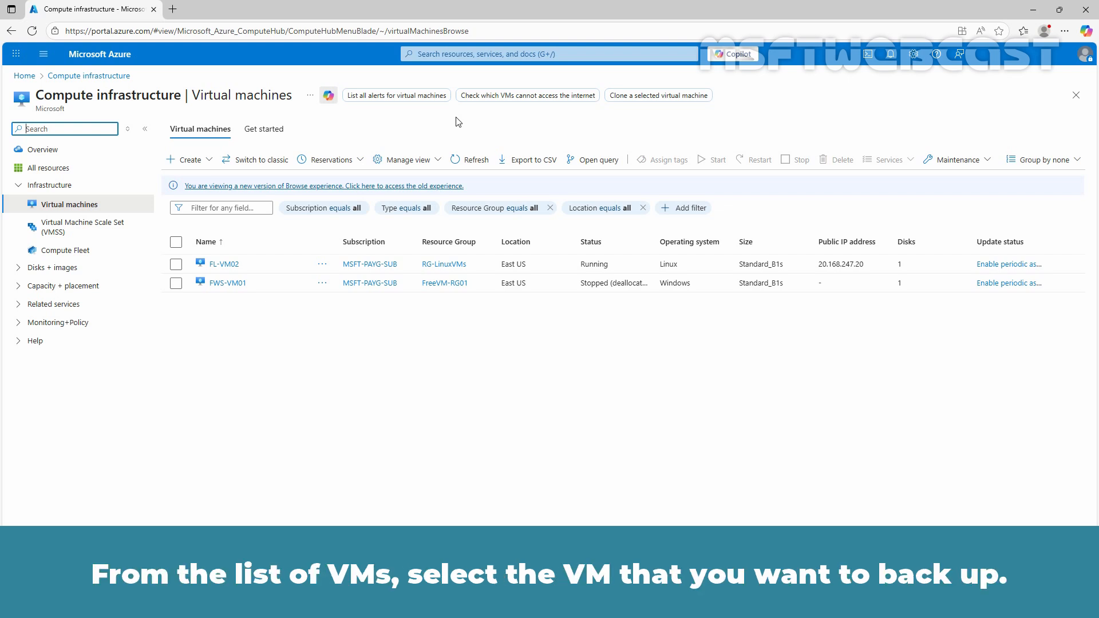
pyautogui.moveTo(375, 241)
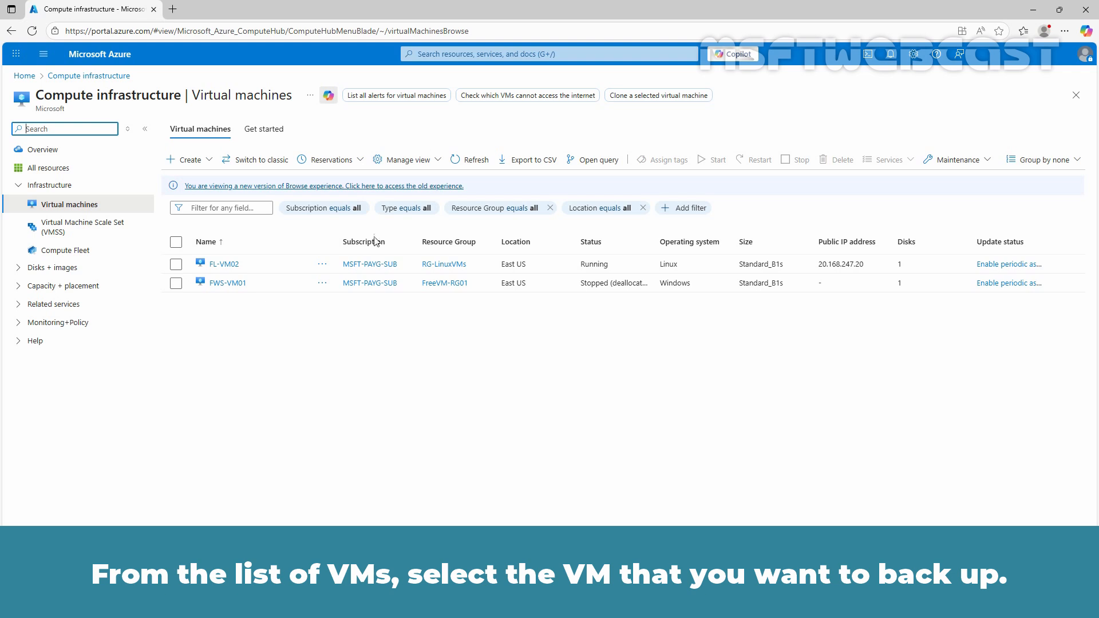
# - Open FL-VM02 and expand its Backup + disaster recovery menu
pyautogui.click(219, 263)
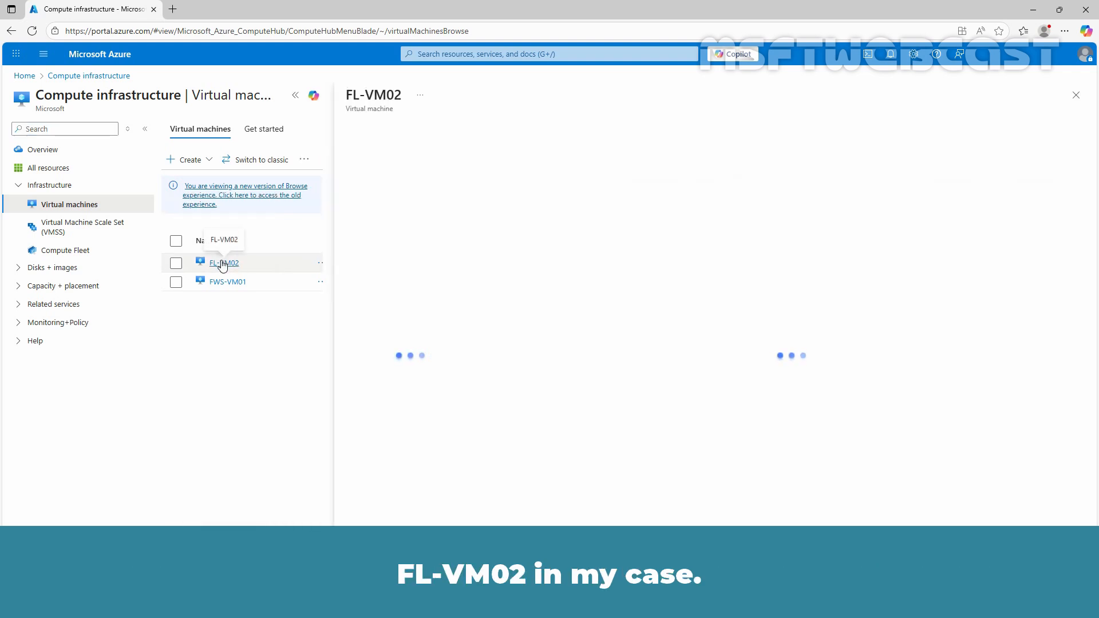
pyautogui.click(225, 262)
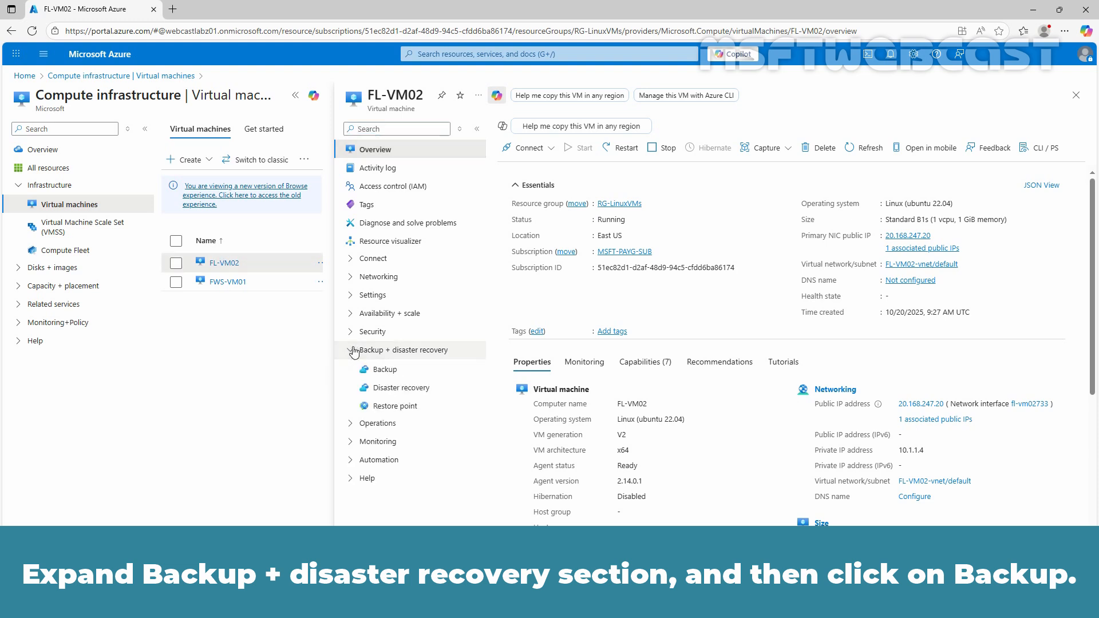
# - Start Backup for FL-VM02 with a new Recovery Services vault named TestBackupVault01
pyautogui.click(387, 369)
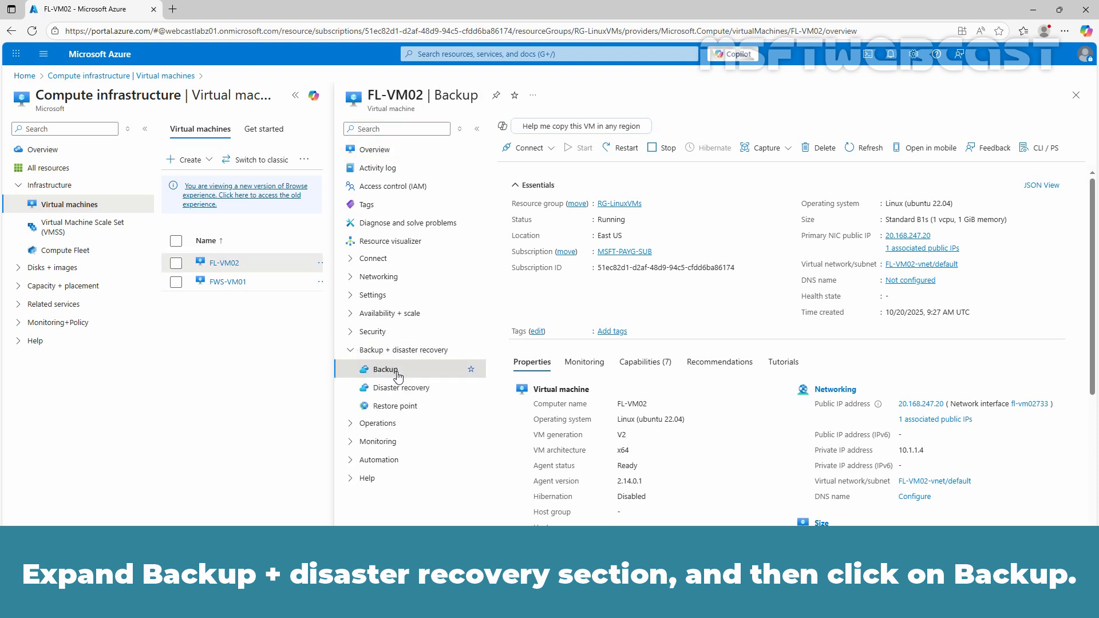
pyautogui.click(385, 369)
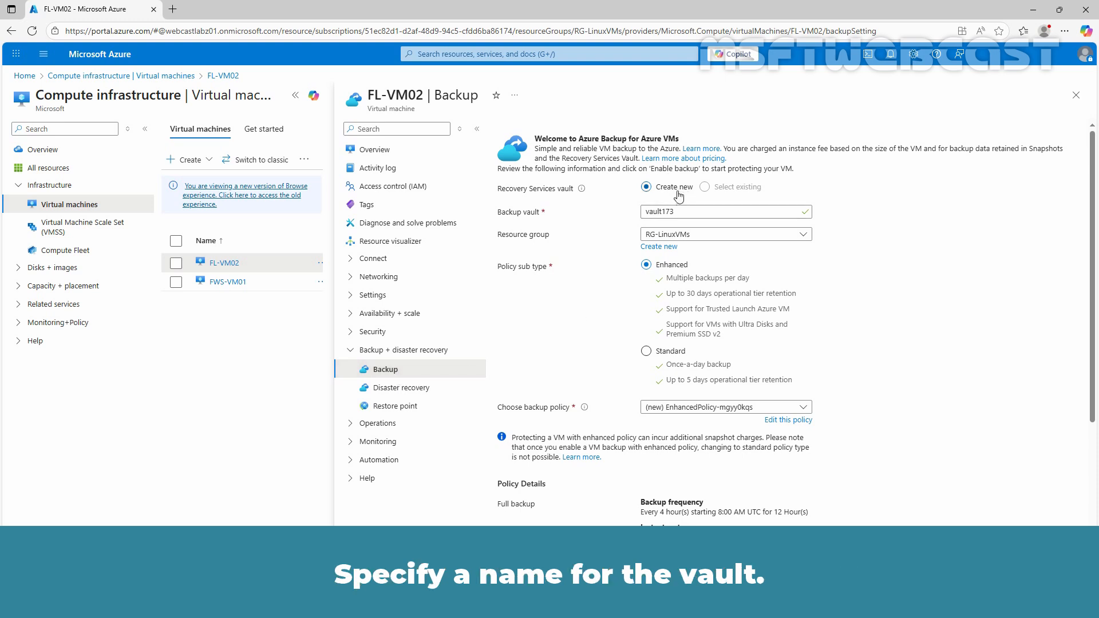
pyautogui.write('TestBackupV')
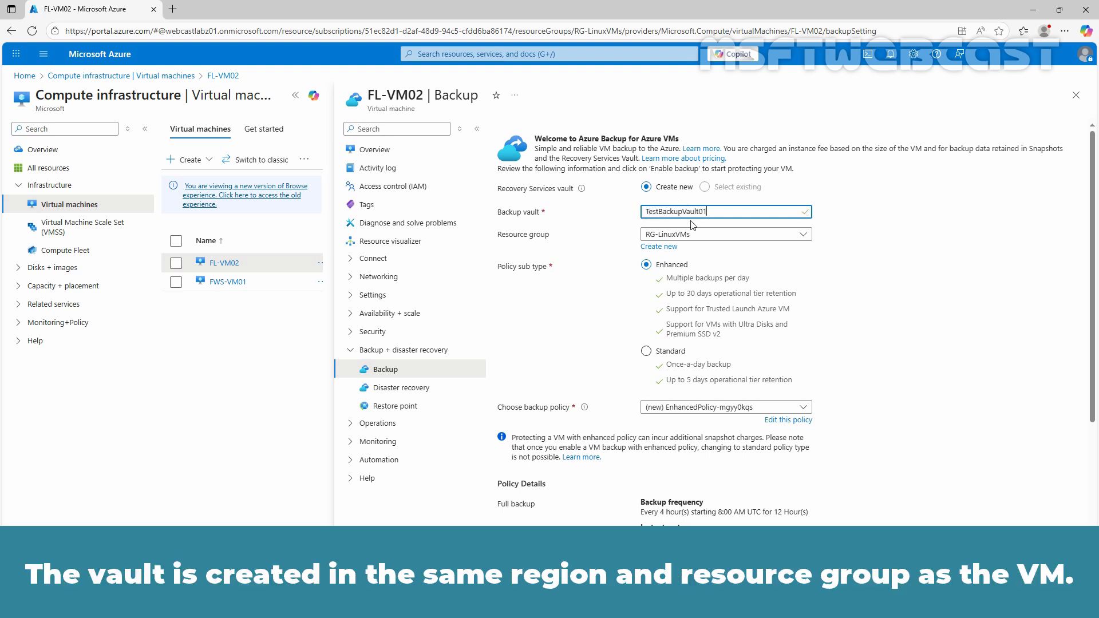
pyautogui.click(725, 234)
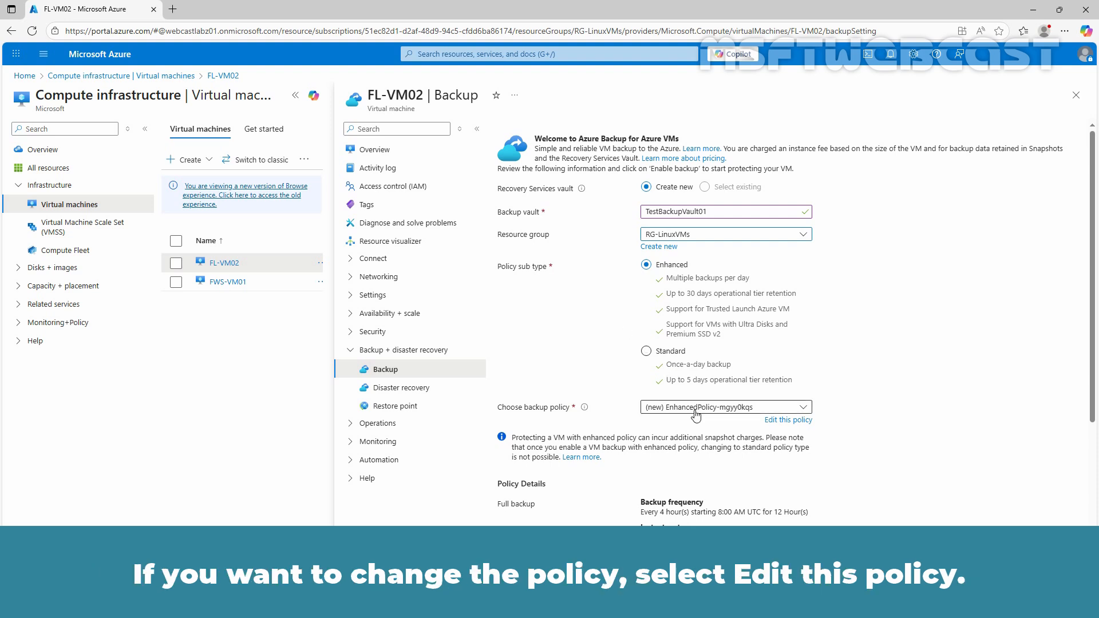
# - Name the new backup policy TestWeeklyPolicy
pyautogui.click(787, 419)
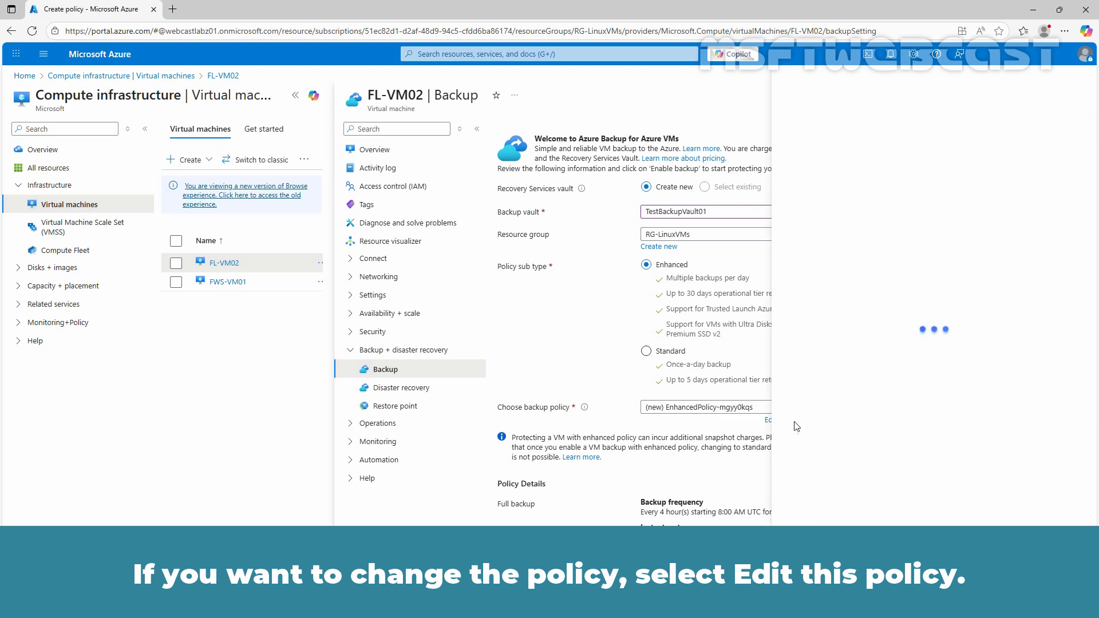
pyautogui.click(769, 419)
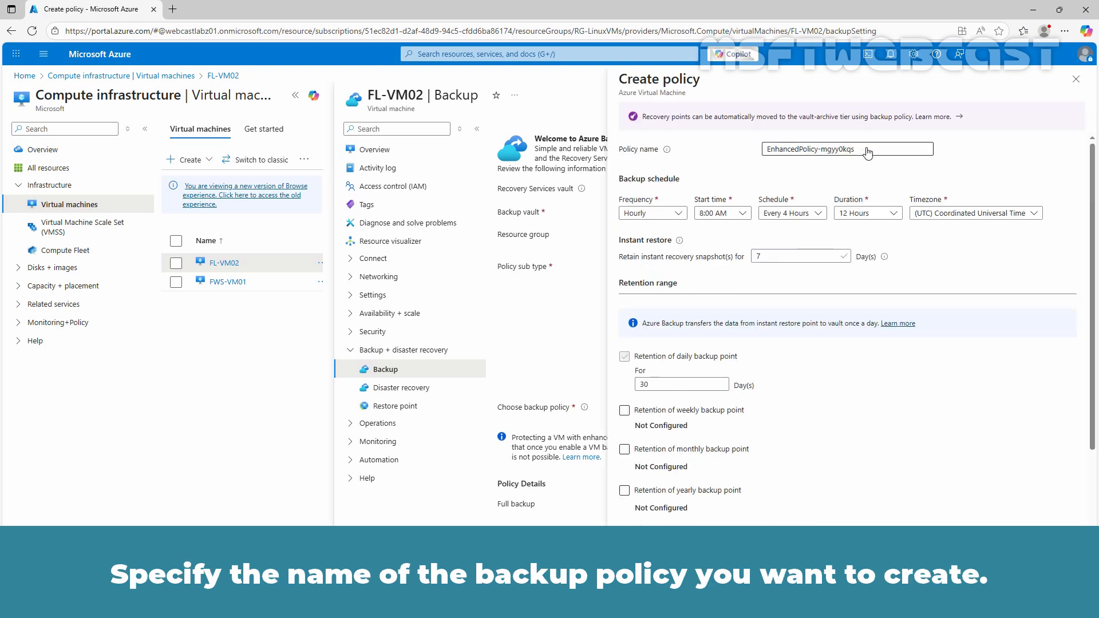
pyautogui.write('TestWeeklyPolicy')
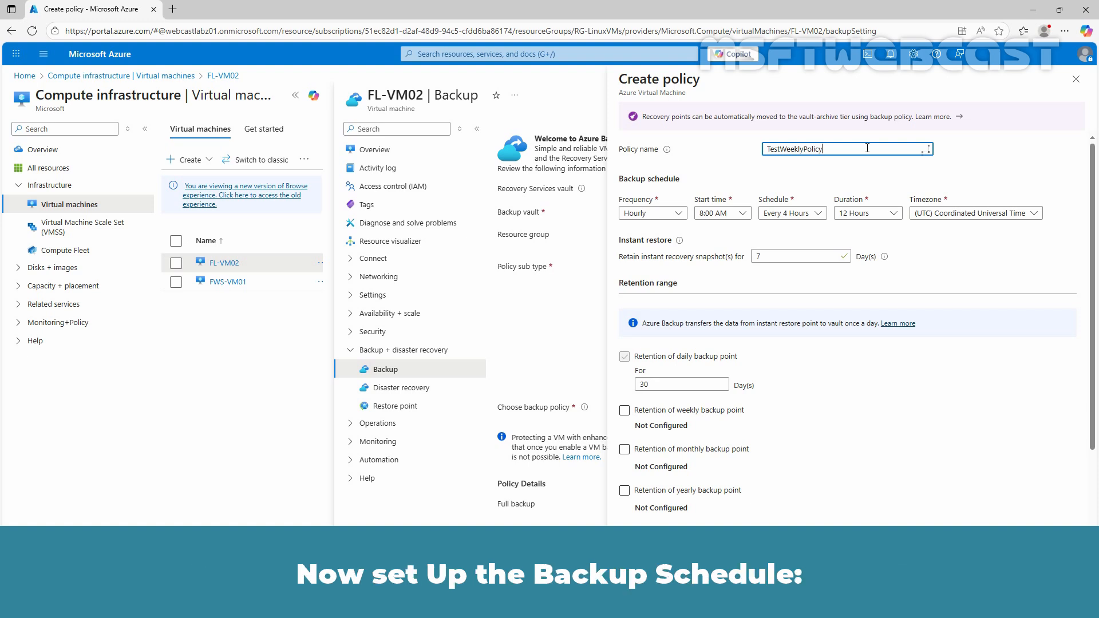
pyautogui.click(650, 213)
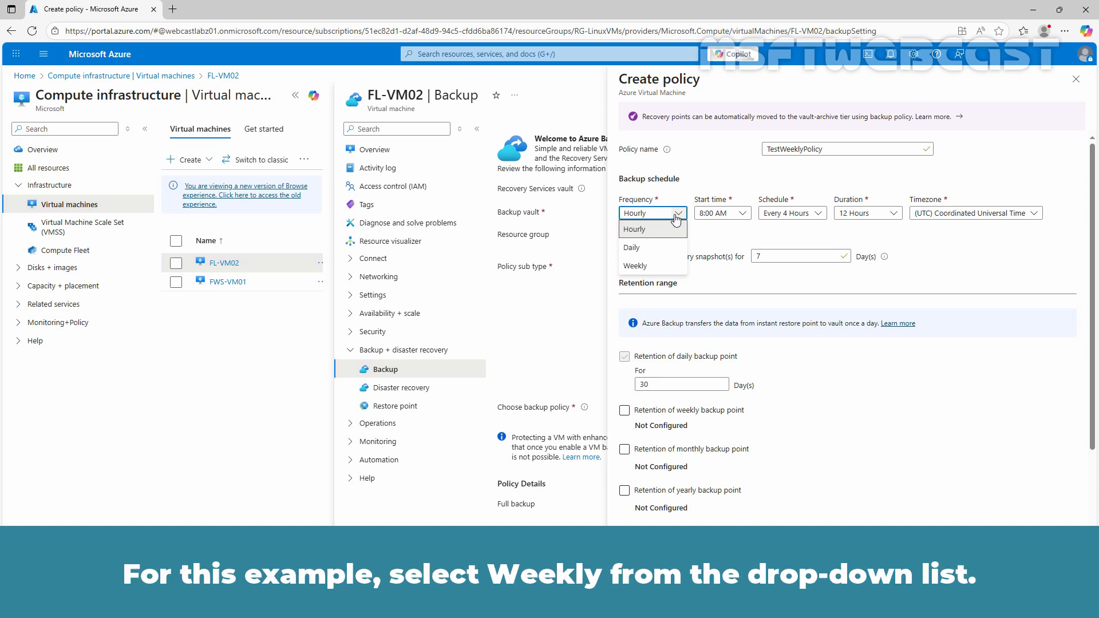
# - Schedule weekly Sunday backups at 8:00 AM in the UTC+05:30 Chennai, Kolkata, Mumbai, New Delhi time zone
pyautogui.click(633, 266)
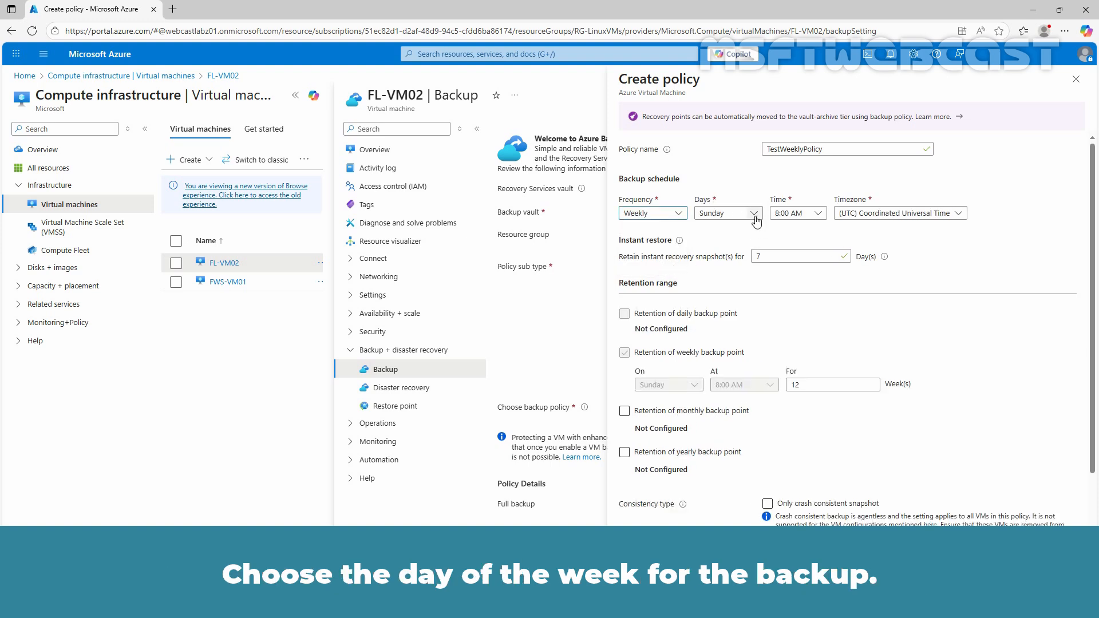
pyautogui.click(724, 212)
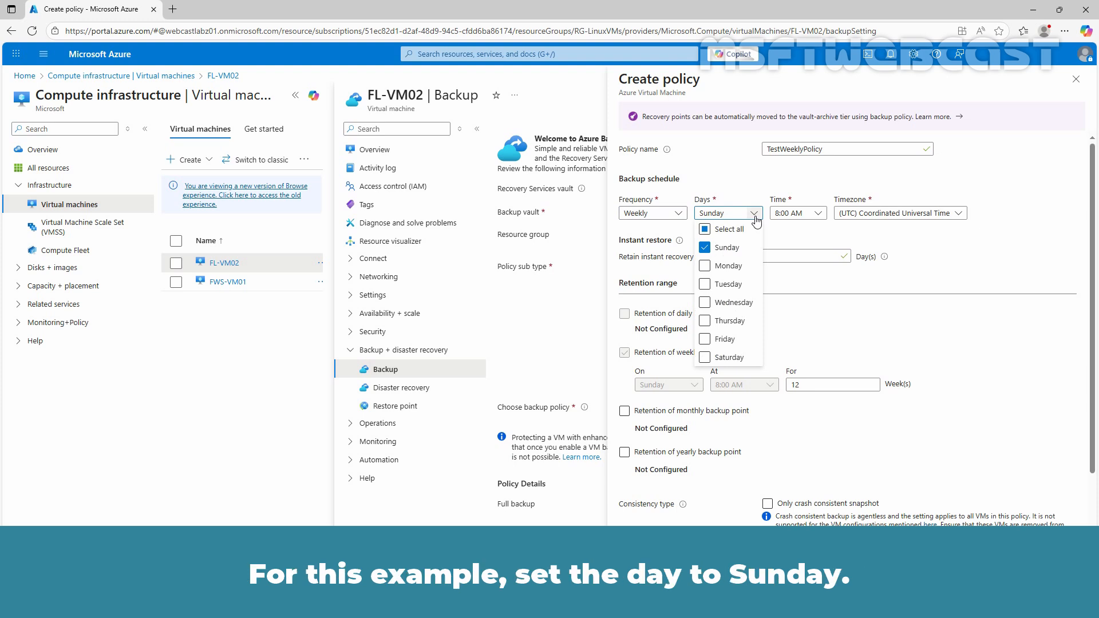
pyautogui.click(727, 247)
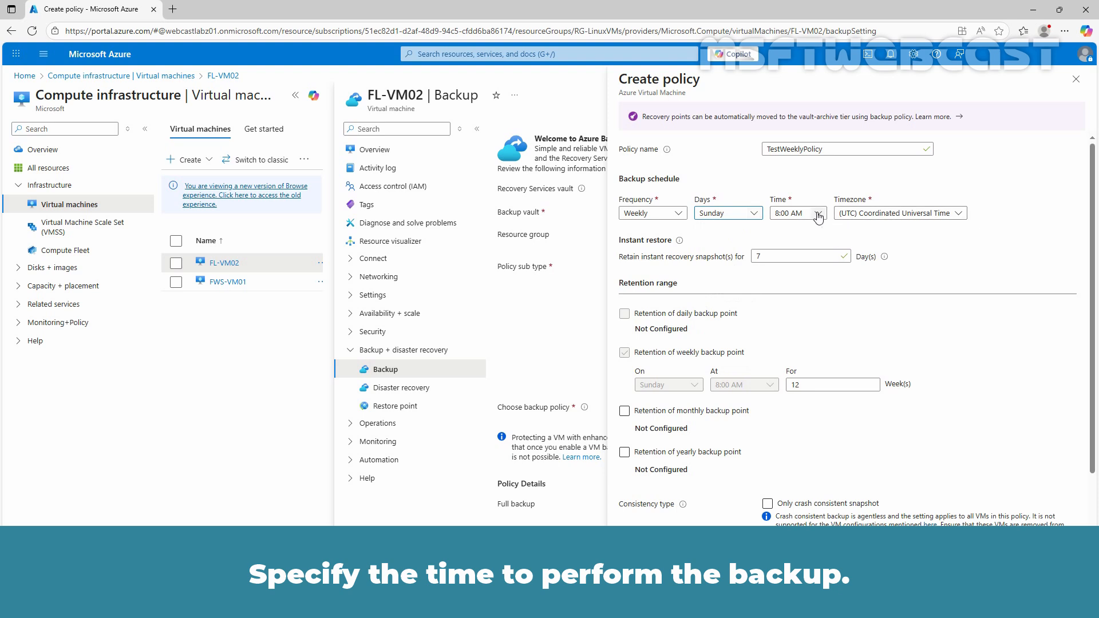
pyautogui.click(797, 213)
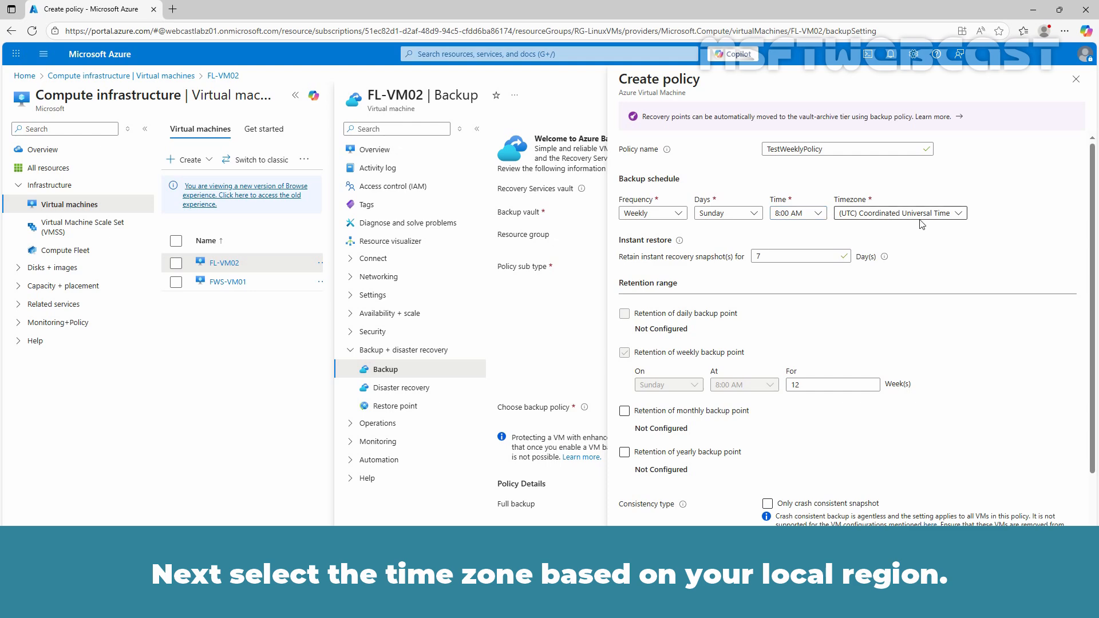
pyautogui.click(899, 213)
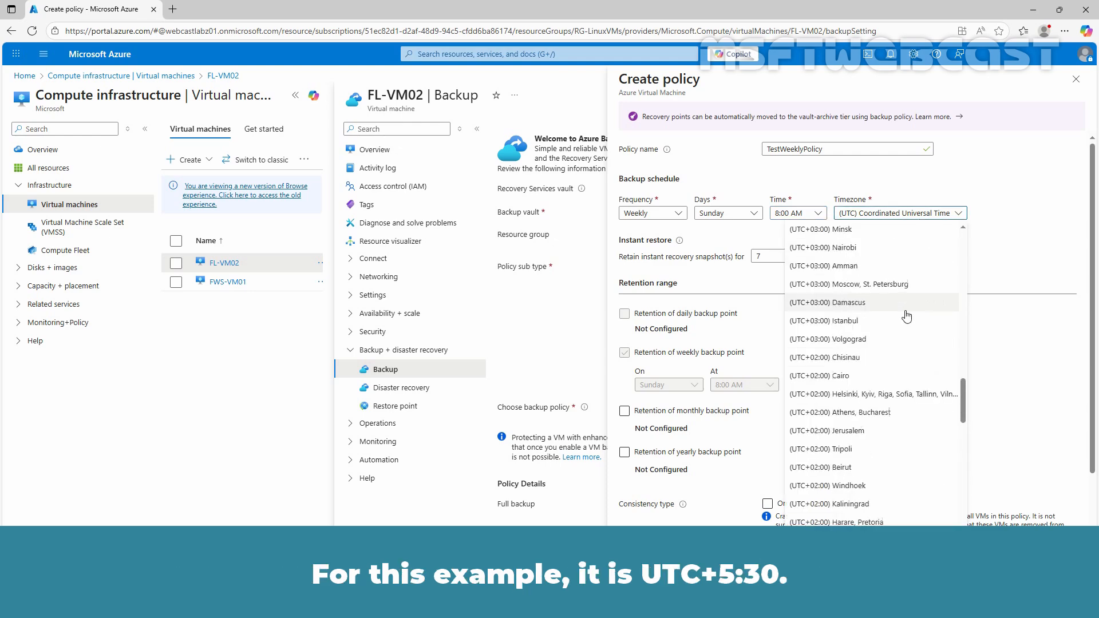
pyautogui.scroll(-3)
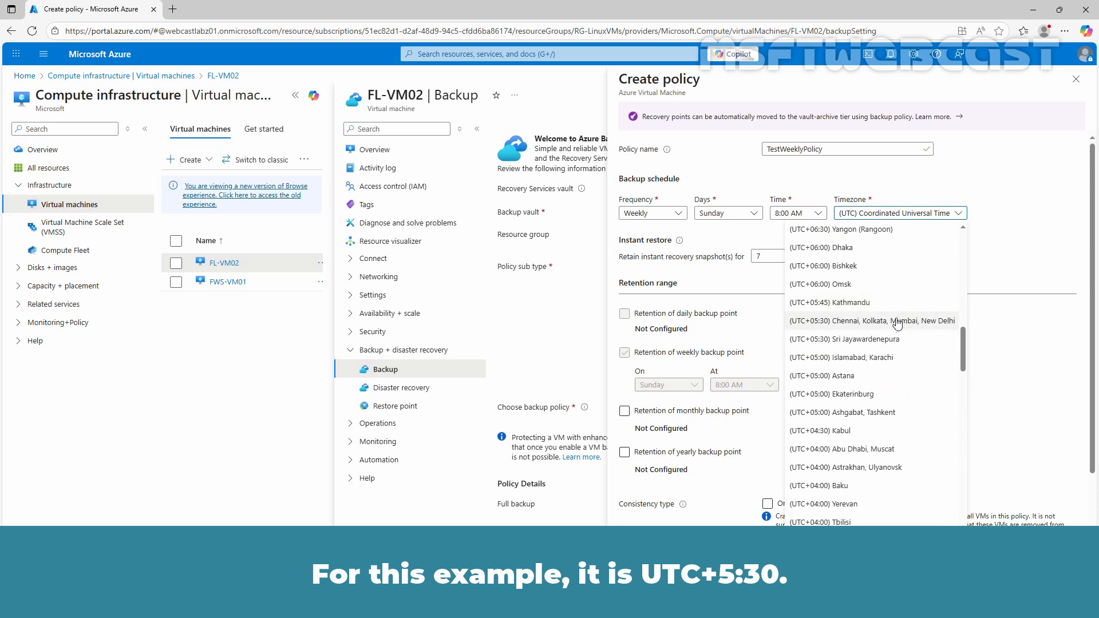
pyautogui.click(870, 320)
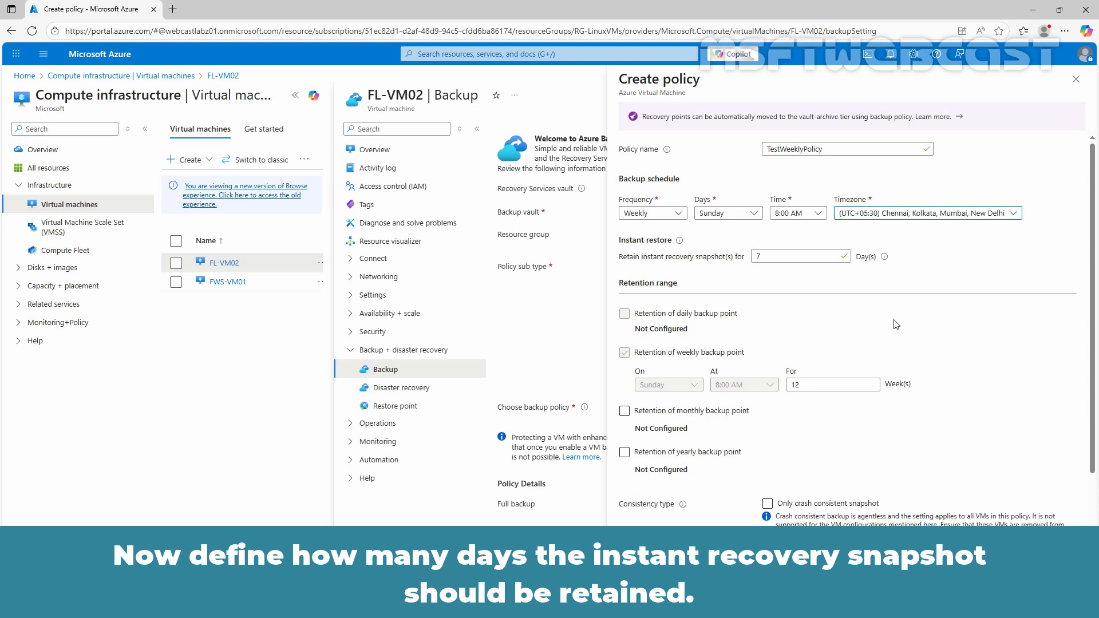
pyautogui.moveTo(731, 370)
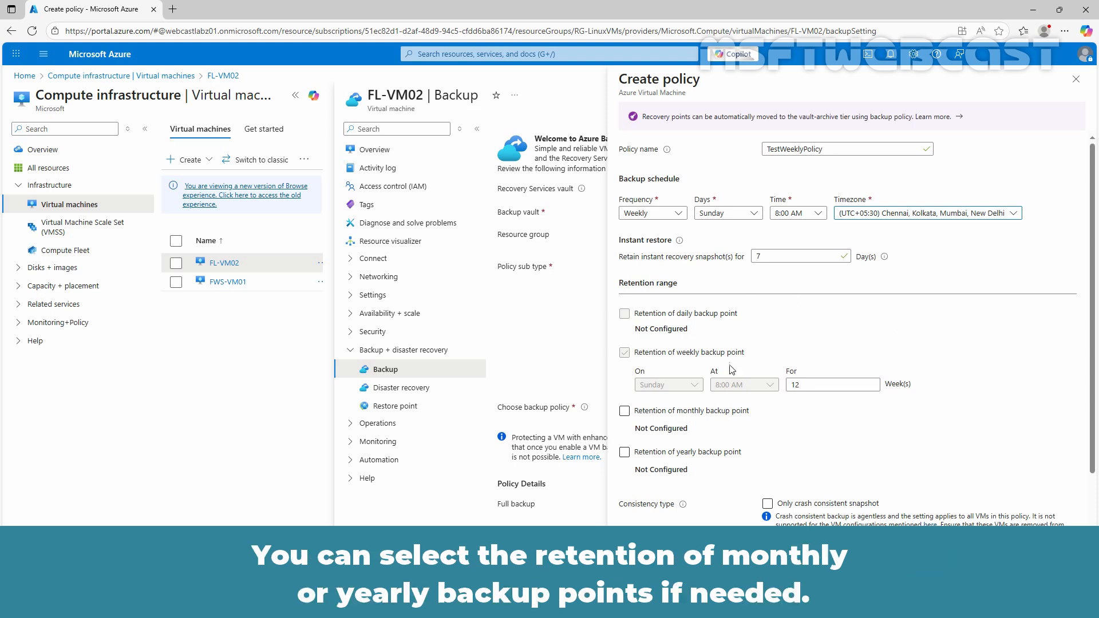
pyautogui.moveTo(719, 440)
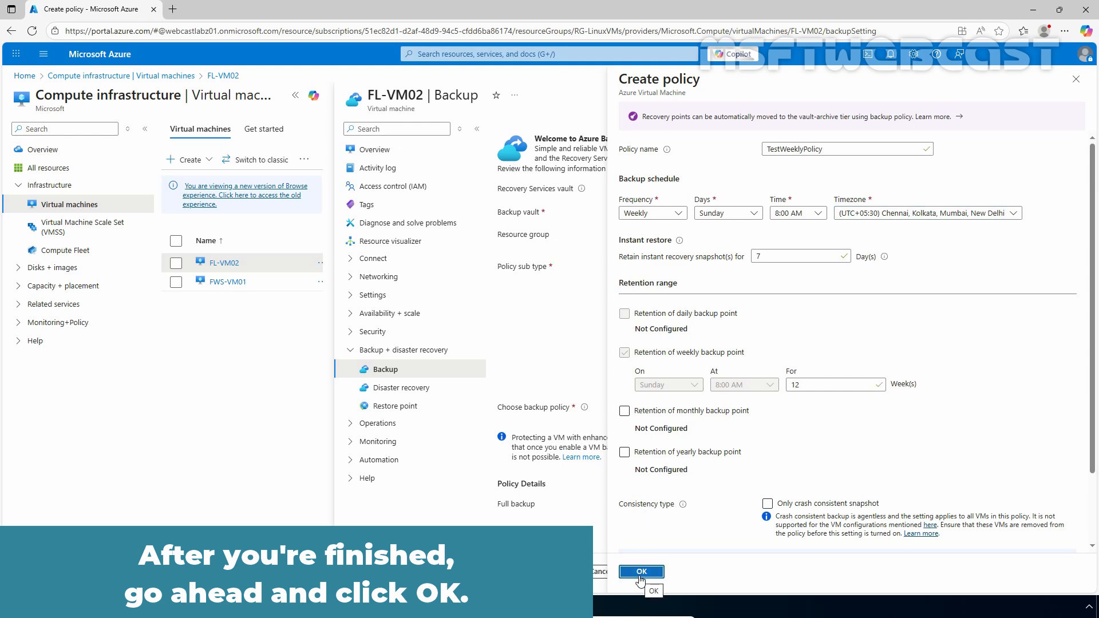
# - Save TestWeeklyPolicy and enable backup for FL-VM02 until the deployment succeeds
pyautogui.click(639, 571)
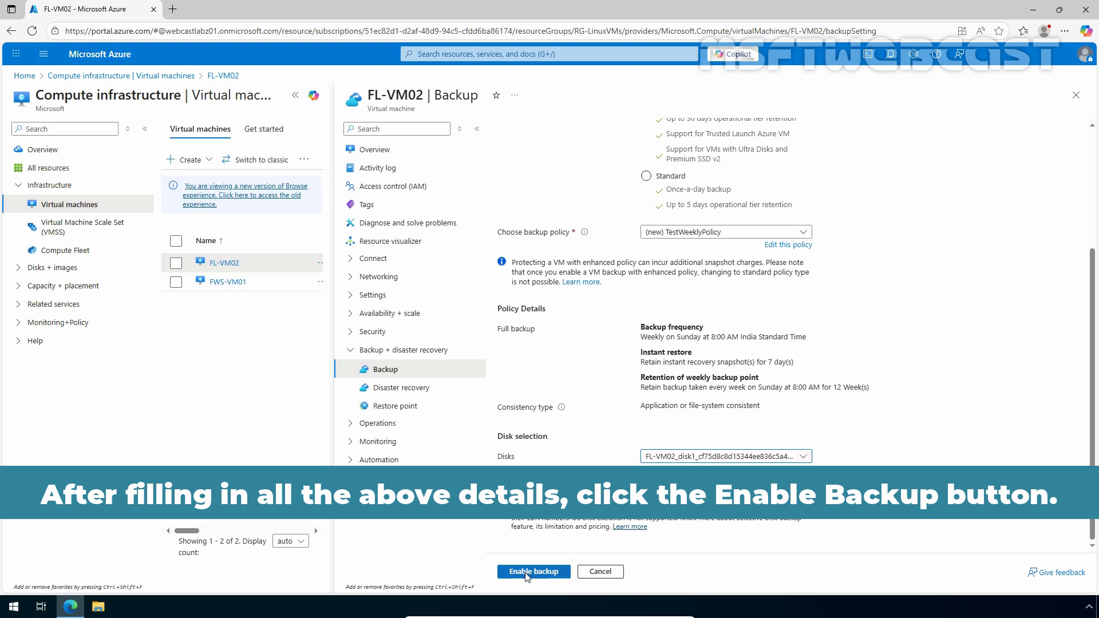
pyautogui.click(533, 571)
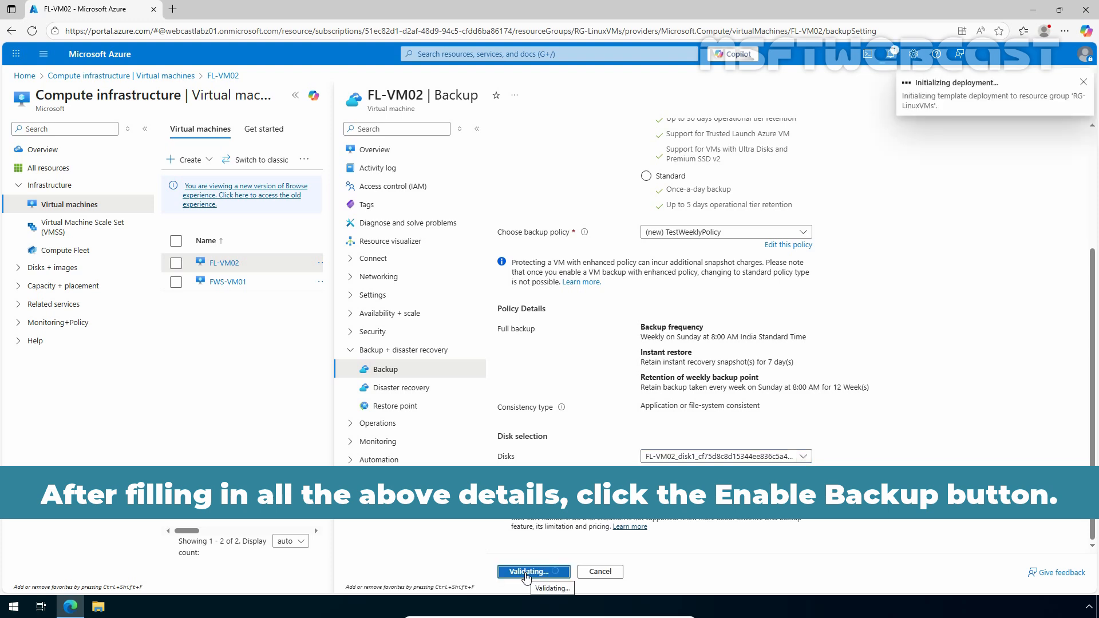
pyautogui.click(532, 572)
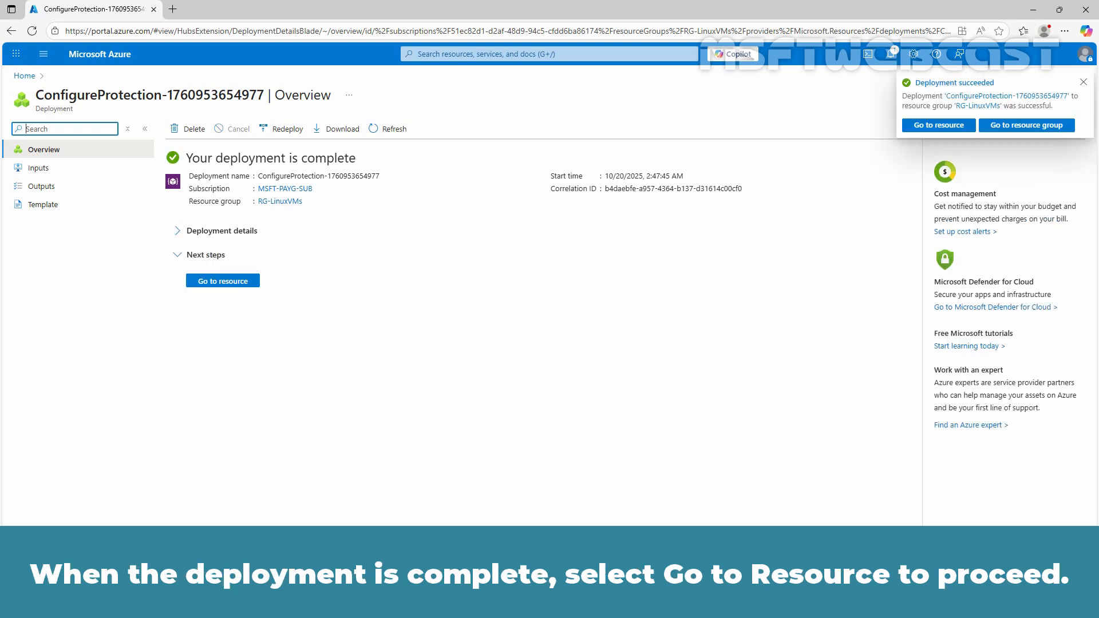
# - Go to TestBackupVault01 and list its Azure Virtual Machine backup items
pyautogui.click(222, 280)
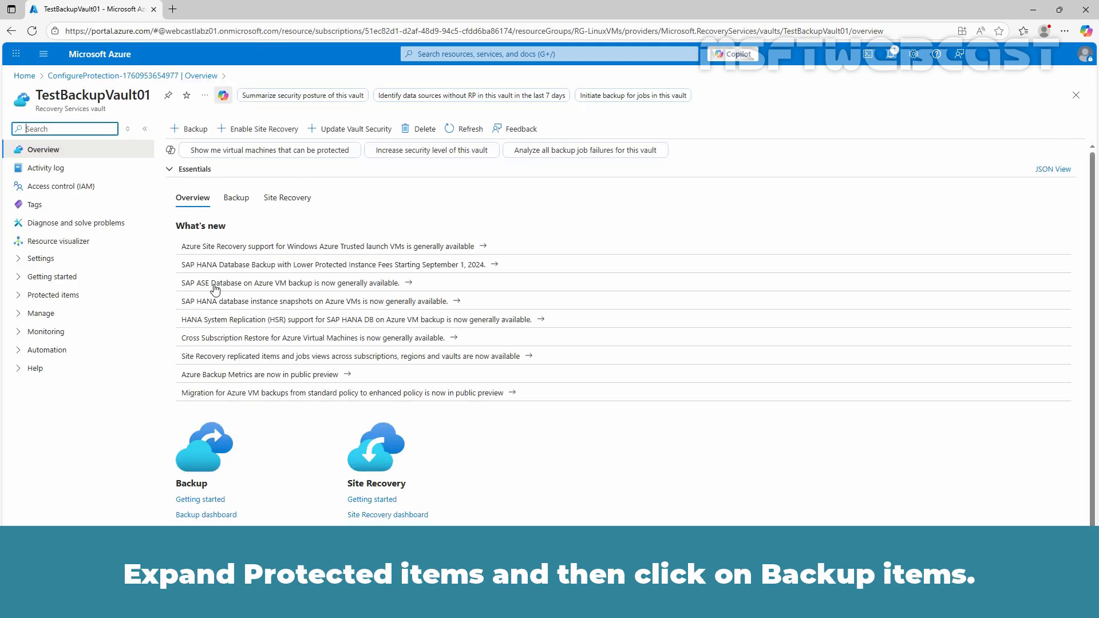
pyautogui.click(54, 294)
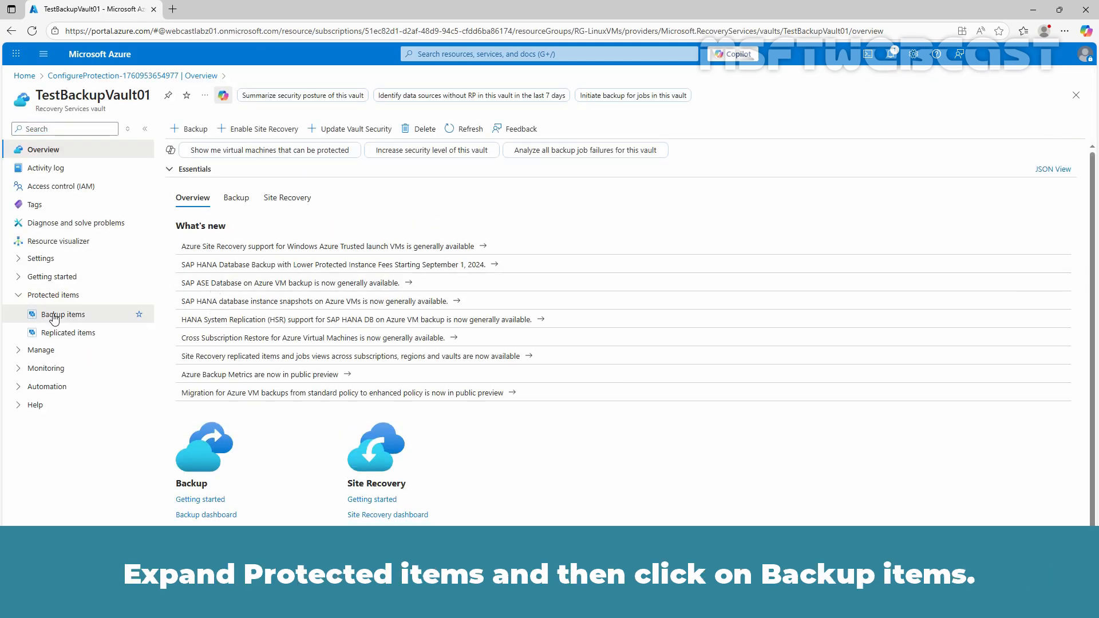
pyautogui.click(62, 314)
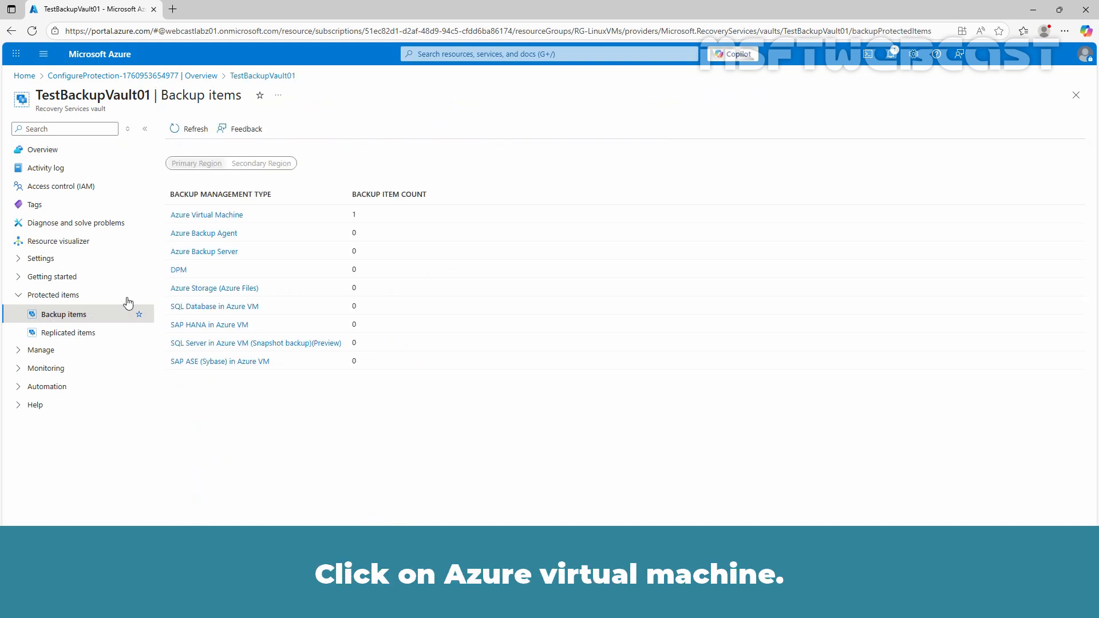
pyautogui.click(206, 215)
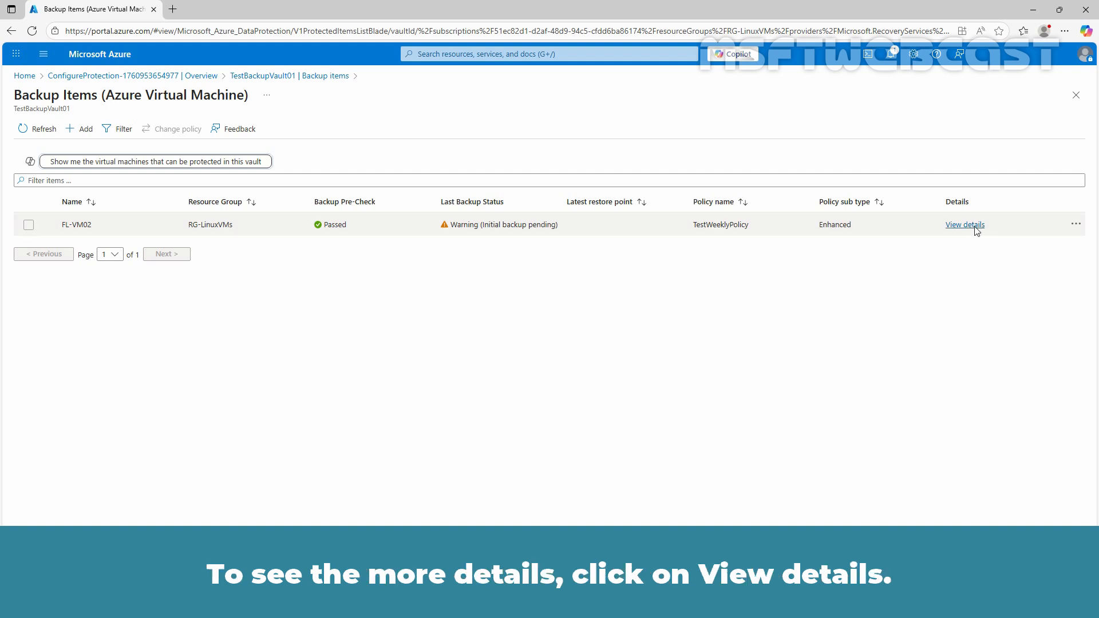
# - View details of FL-VM02's backup item: Passed pre-check, TestWeeklyPolicy, no restore points
pyautogui.click(965, 224)
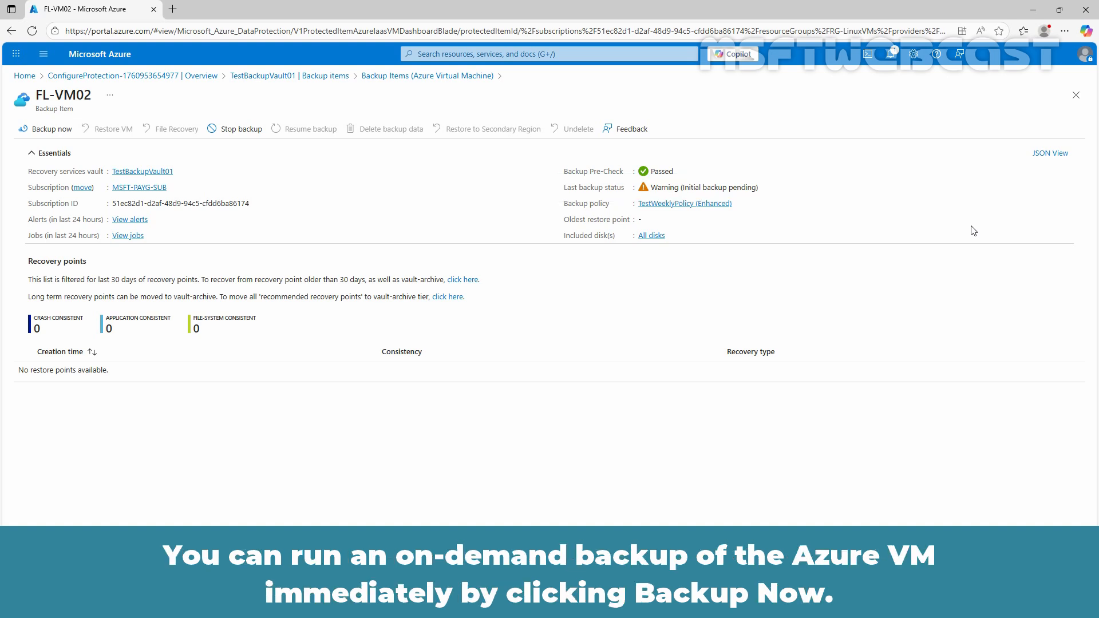
pyautogui.moveTo(74, 133)
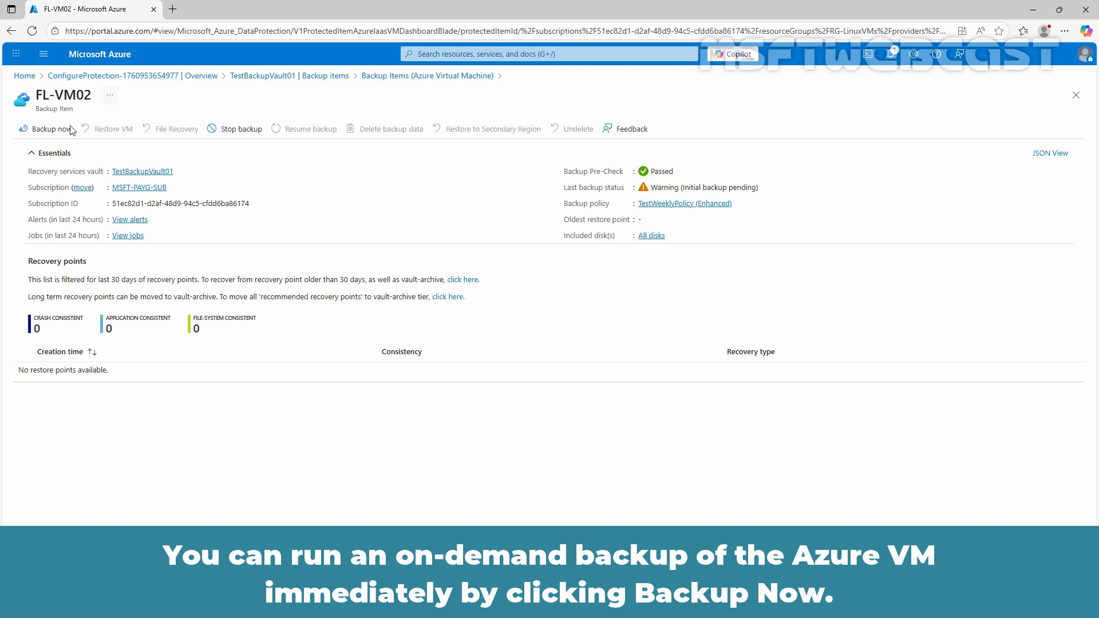
pyautogui.click(48, 129)
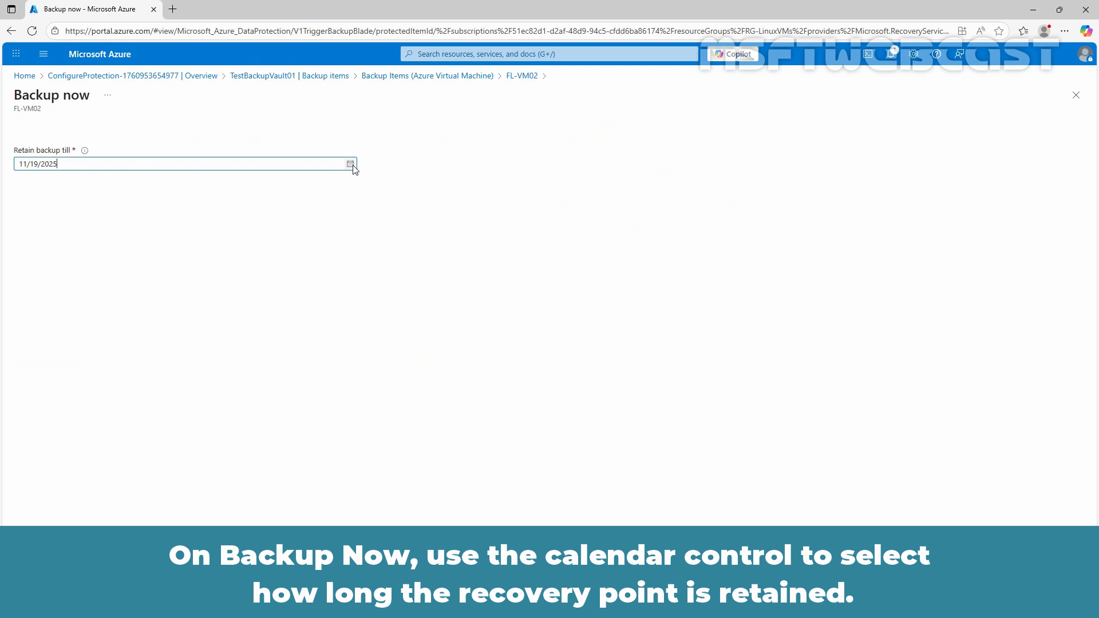
pyautogui.click(350, 163)
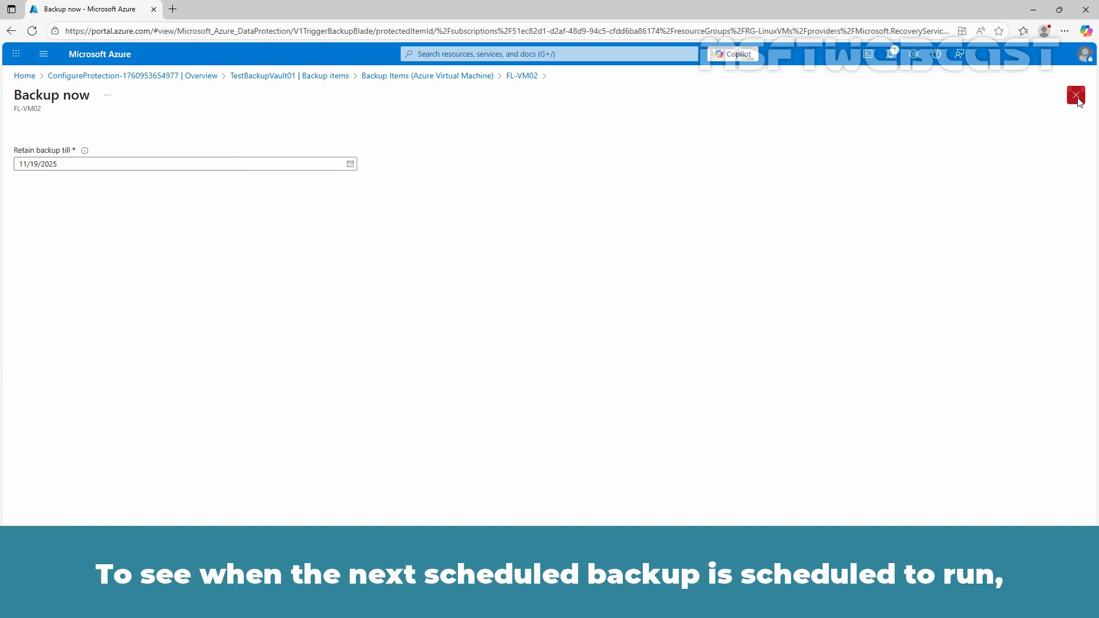
pyautogui.click(1077, 95)
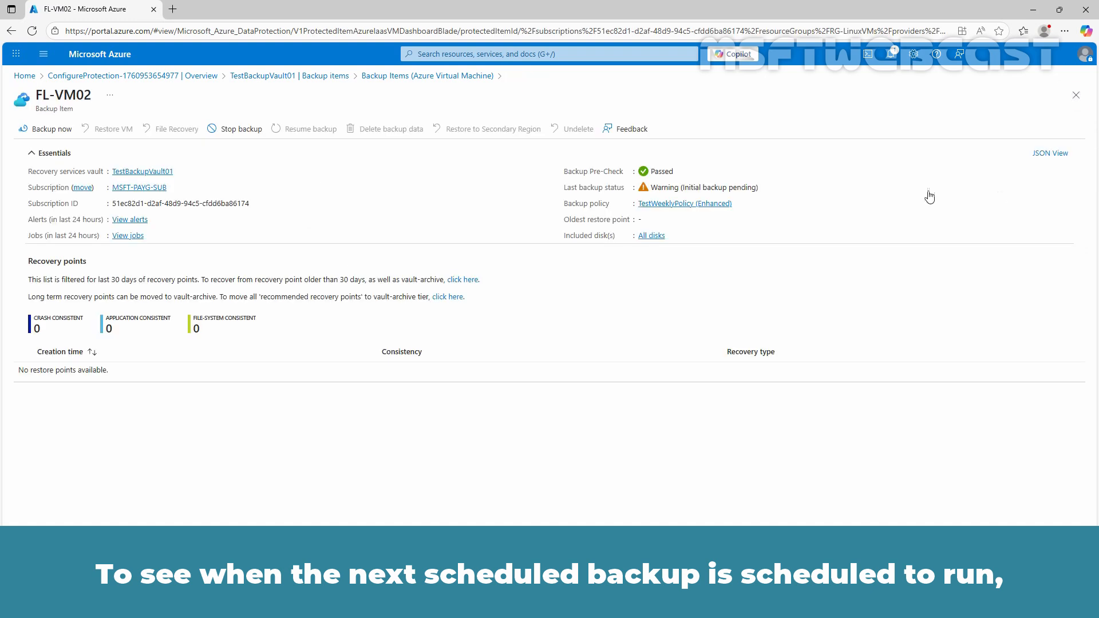
# - Review TestWeeklyPolicy without changes, then open FL-VM02's backup jobs
pyautogui.click(683, 203)
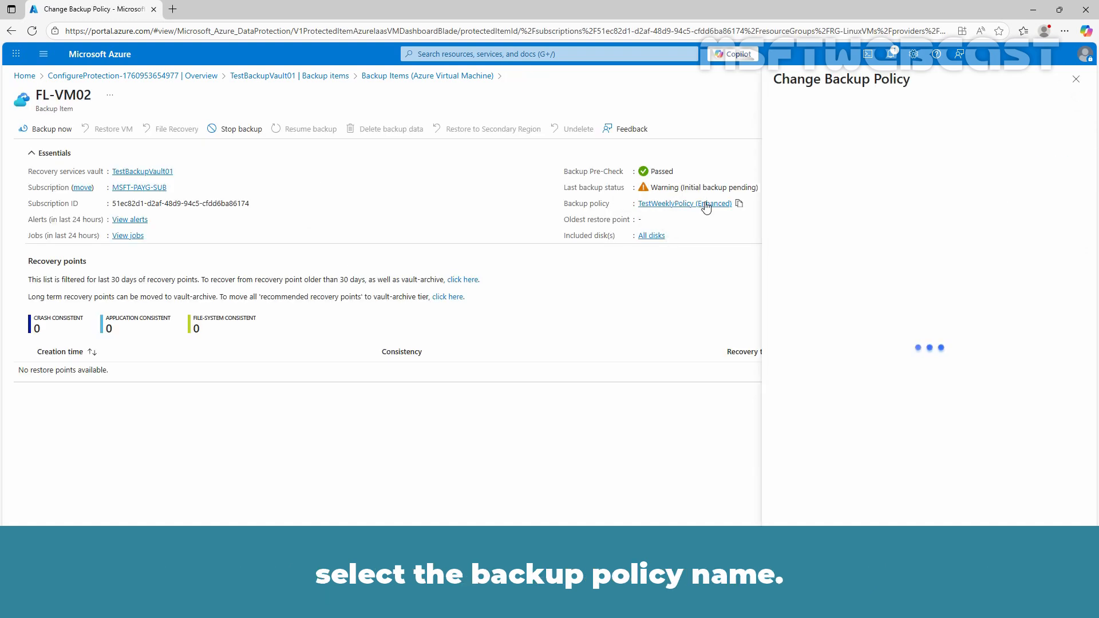
pyautogui.click(680, 203)
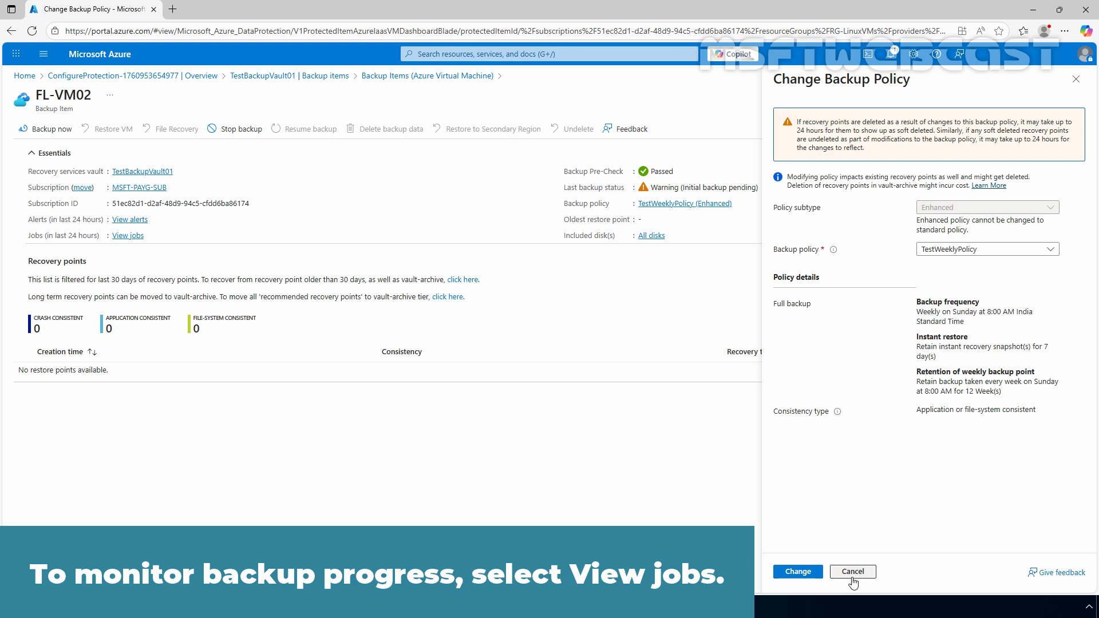
pyautogui.click(852, 571)
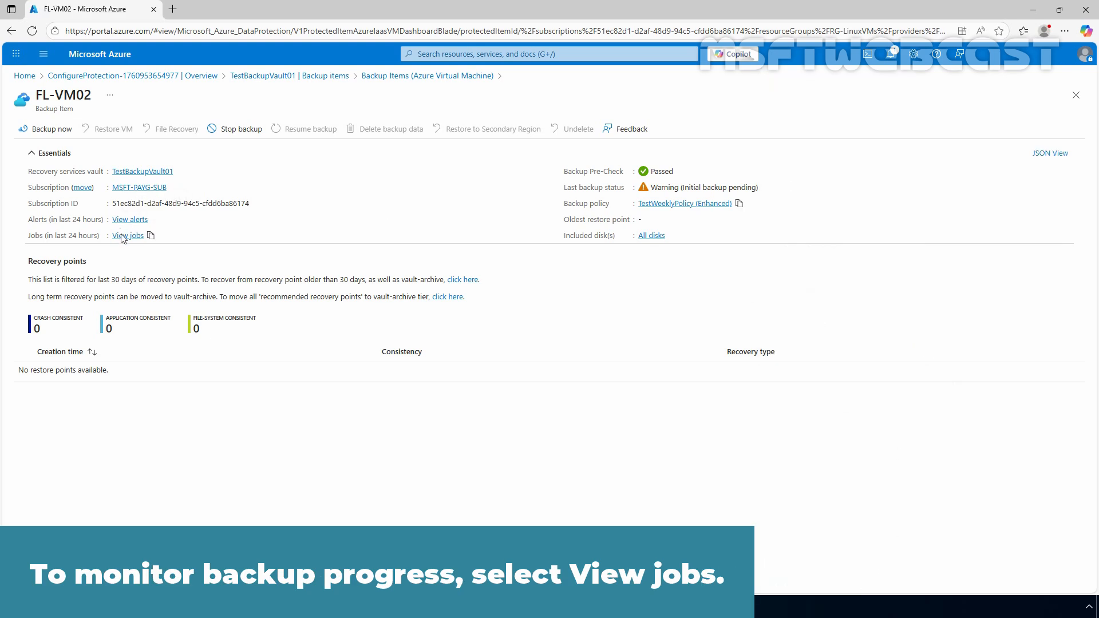
pyautogui.click(127, 235)
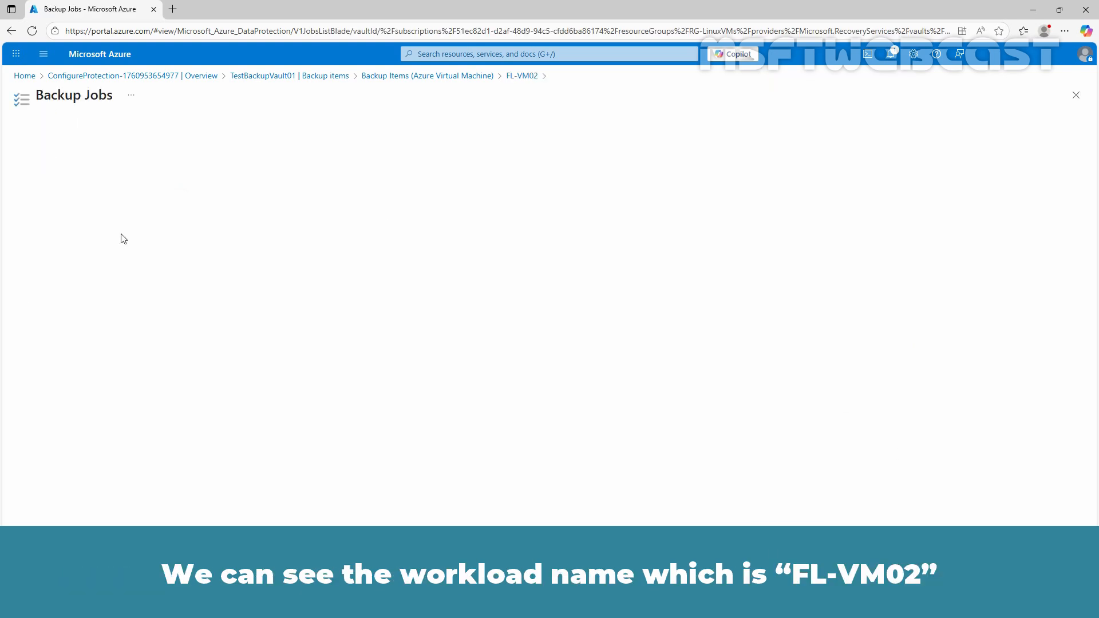